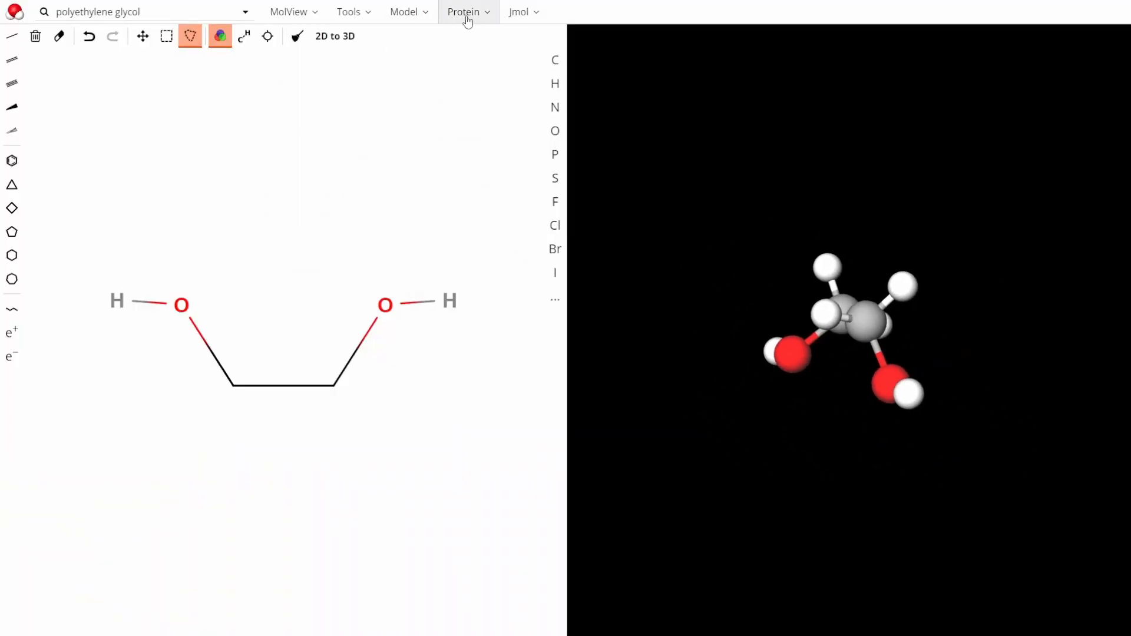
# Export the polyethylene glycol molecule from MolView as a MOL file.
pyautogui.click(350, 12)
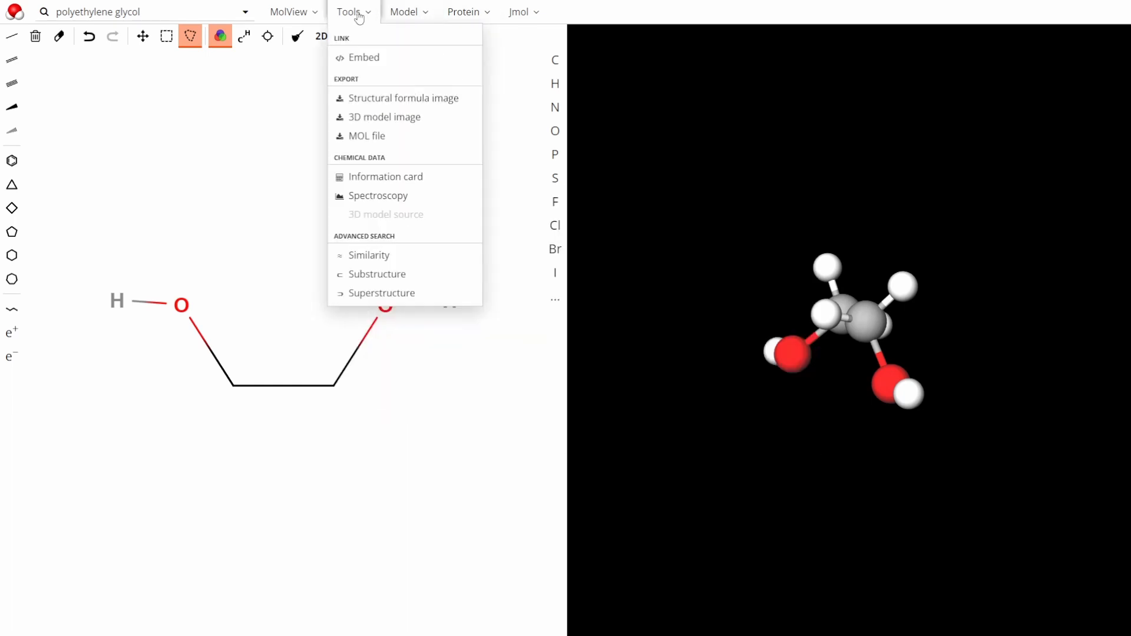
pyautogui.click(366, 135)
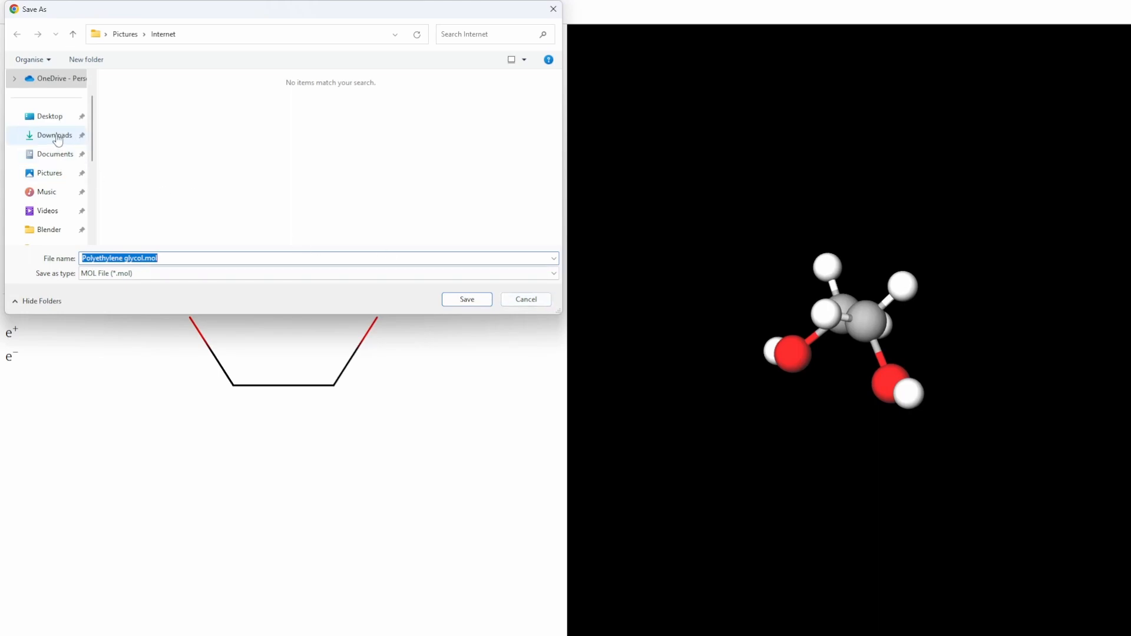
pyautogui.click(466, 298)
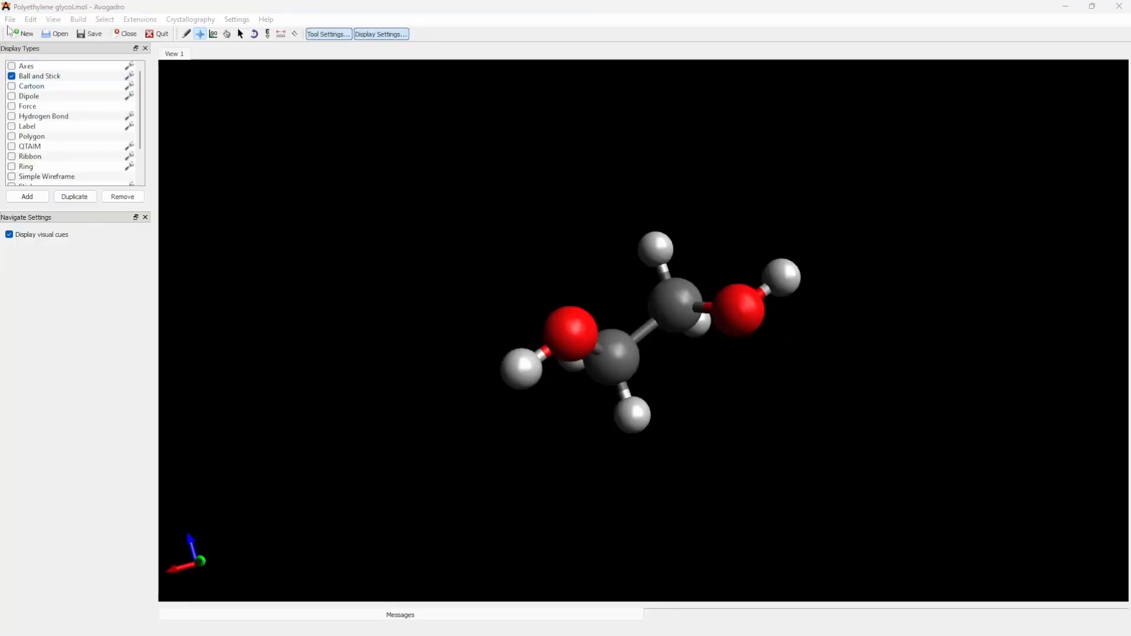
# Open the molecule in Avogadro and enable Blender's Atomic Blender PDB/XYZ add-on.
pyautogui.click(94, 33)
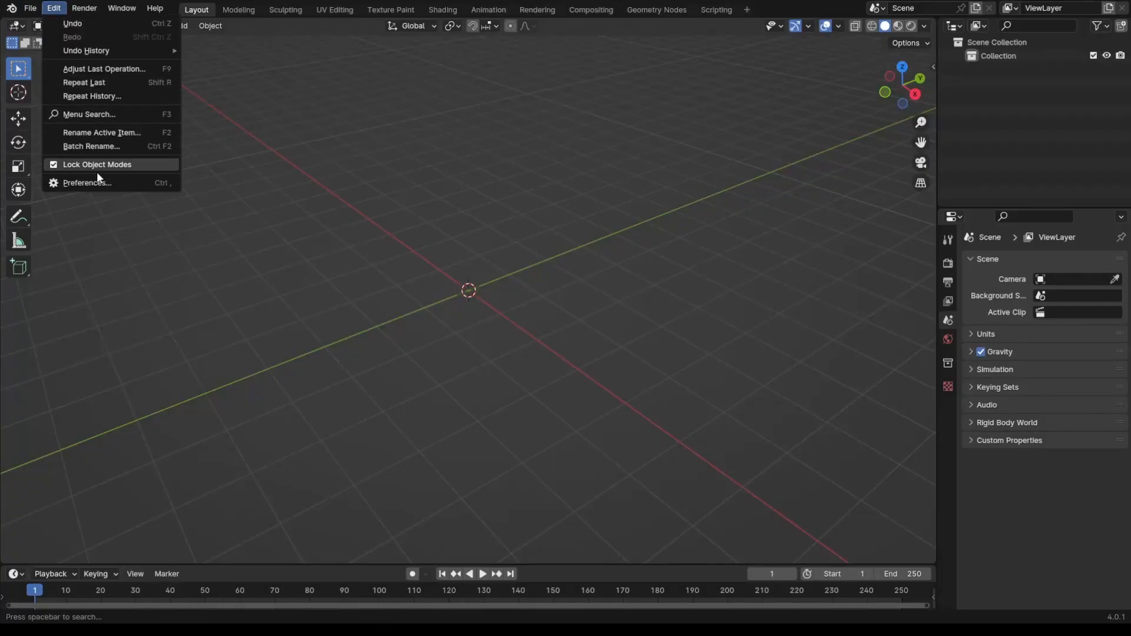
pyautogui.click(86, 182)
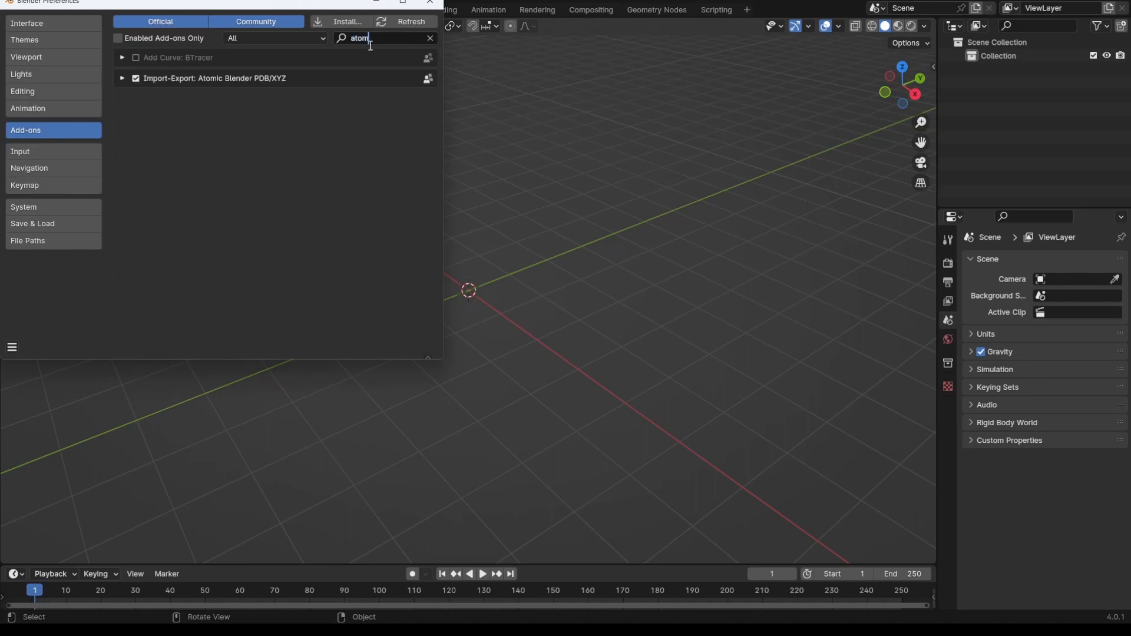
pyautogui.click(30, 21)
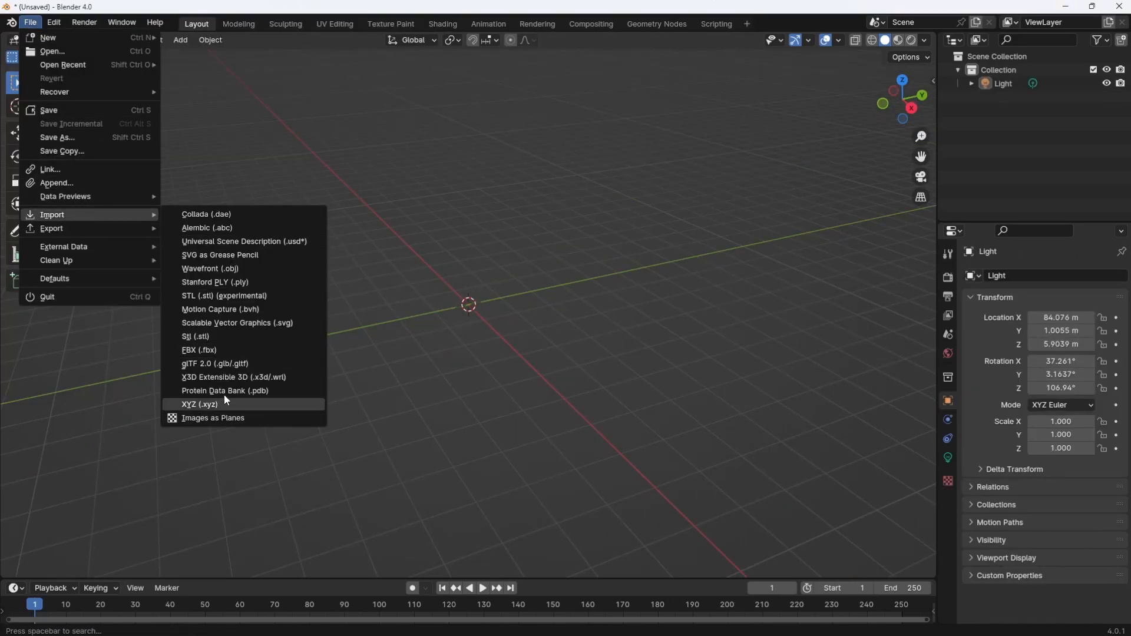
# Import Polyethylene glycol.pdb as Protein Data Bank data with atoms built as meshes.
pyautogui.click(225, 390)
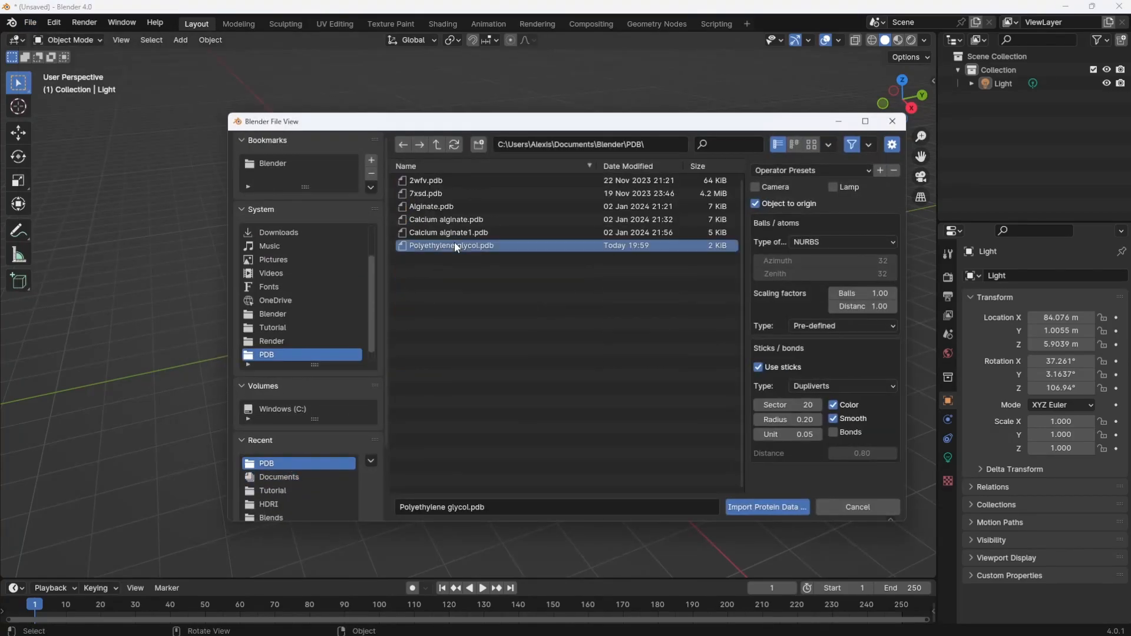
pyautogui.click(842, 241)
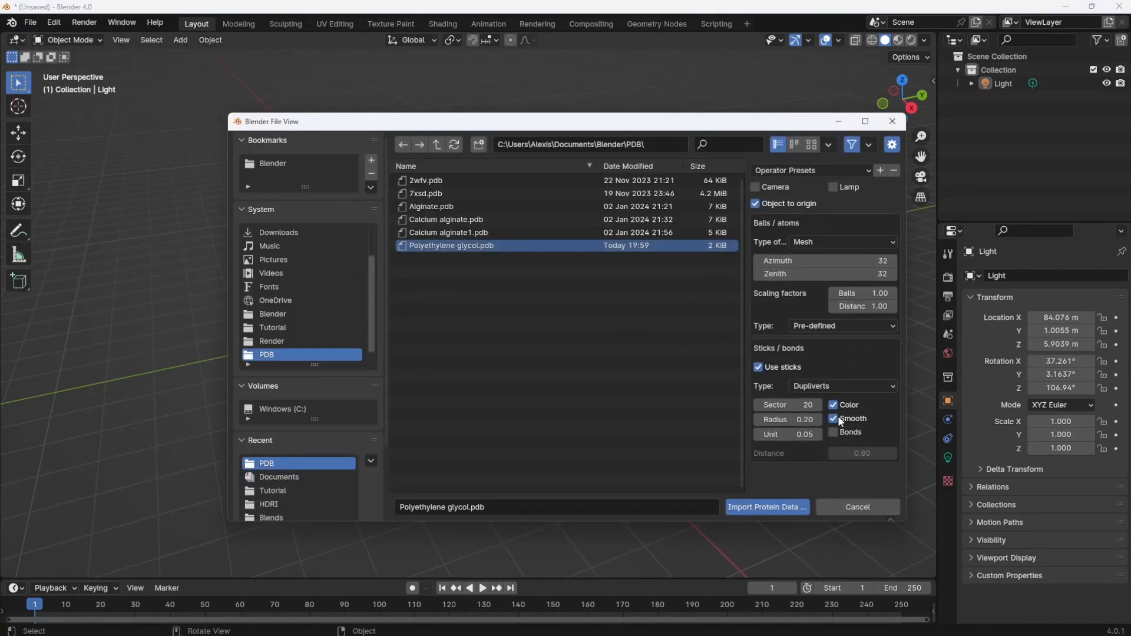
pyautogui.click(767, 506)
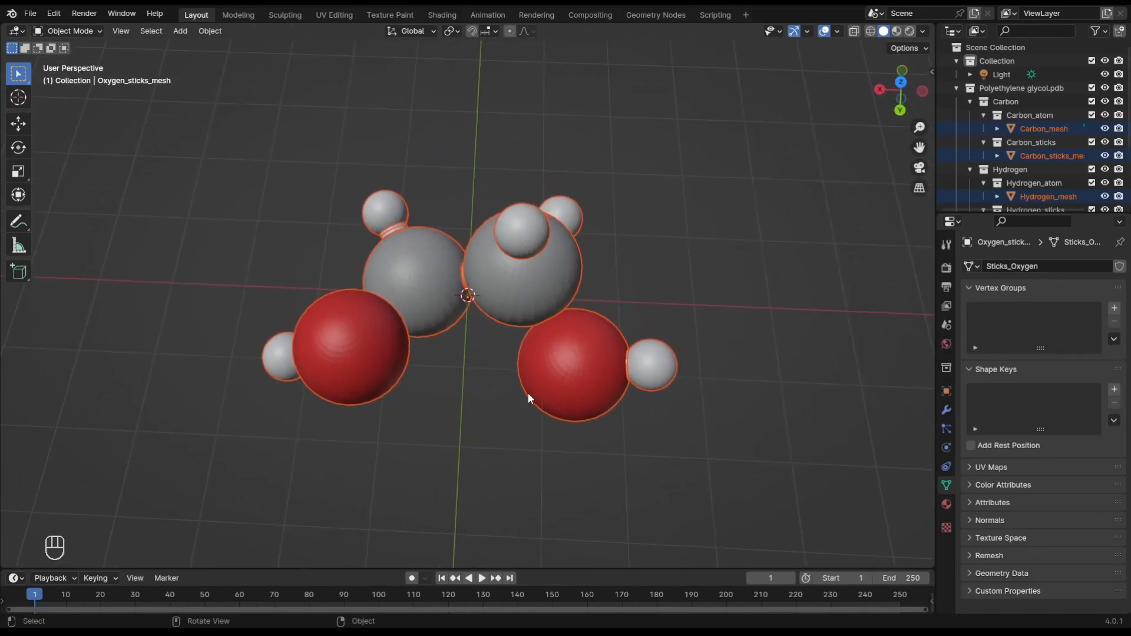
pyautogui.moveTo(383, 275)
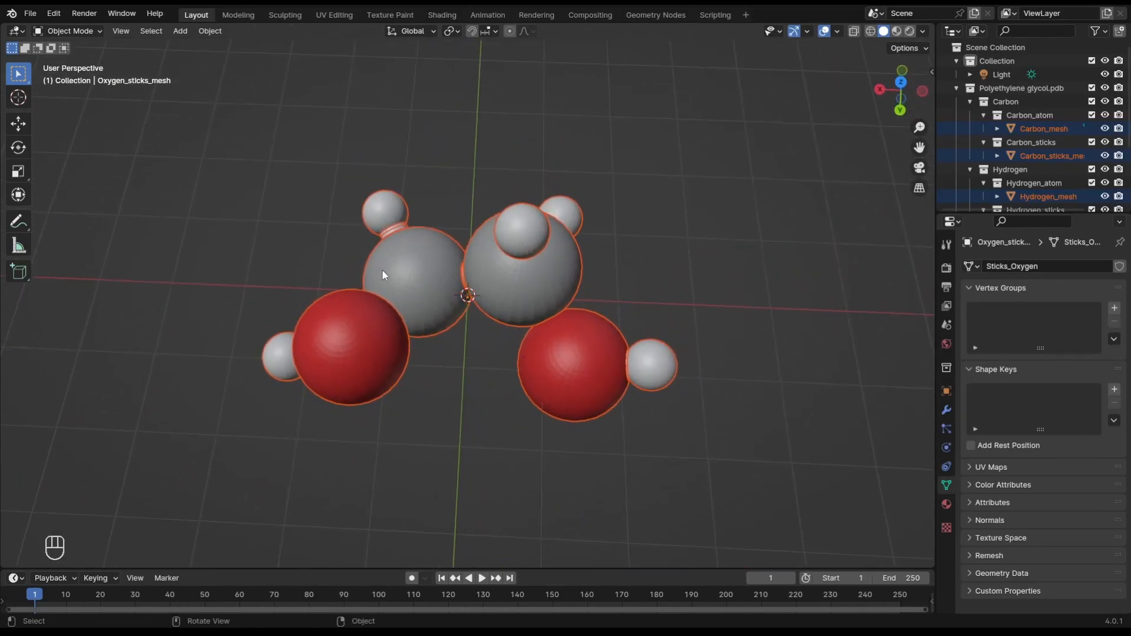
# Delete the right-hand oxygen, its neighbouring hydrogen and part of the oxygen bond sticks.
pyautogui.press('Tab')
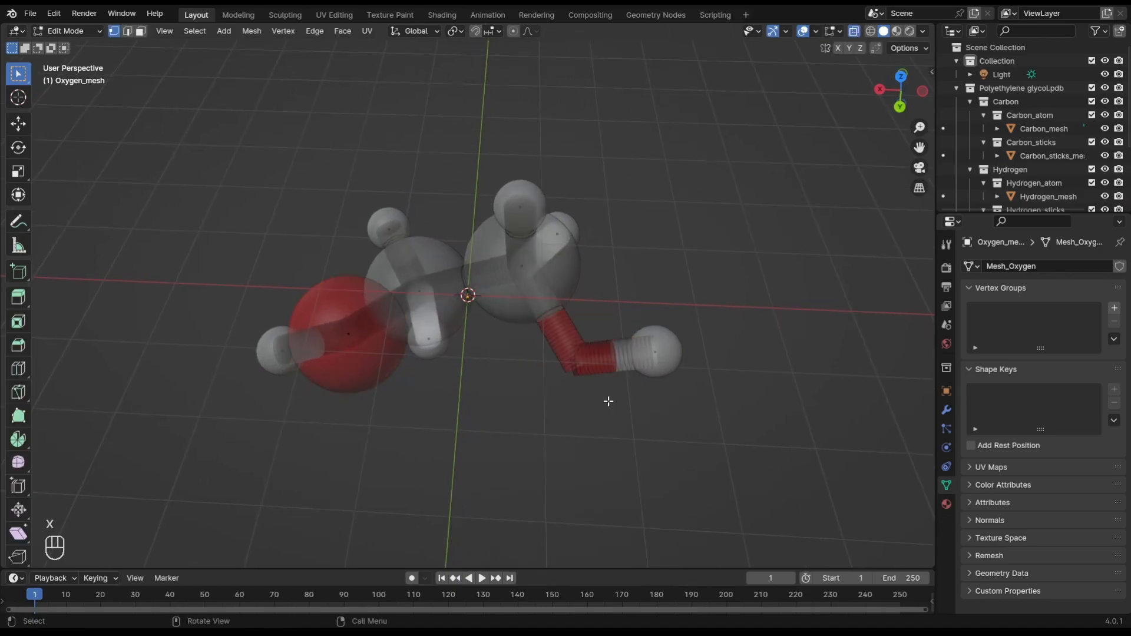
pyautogui.press('Tab')
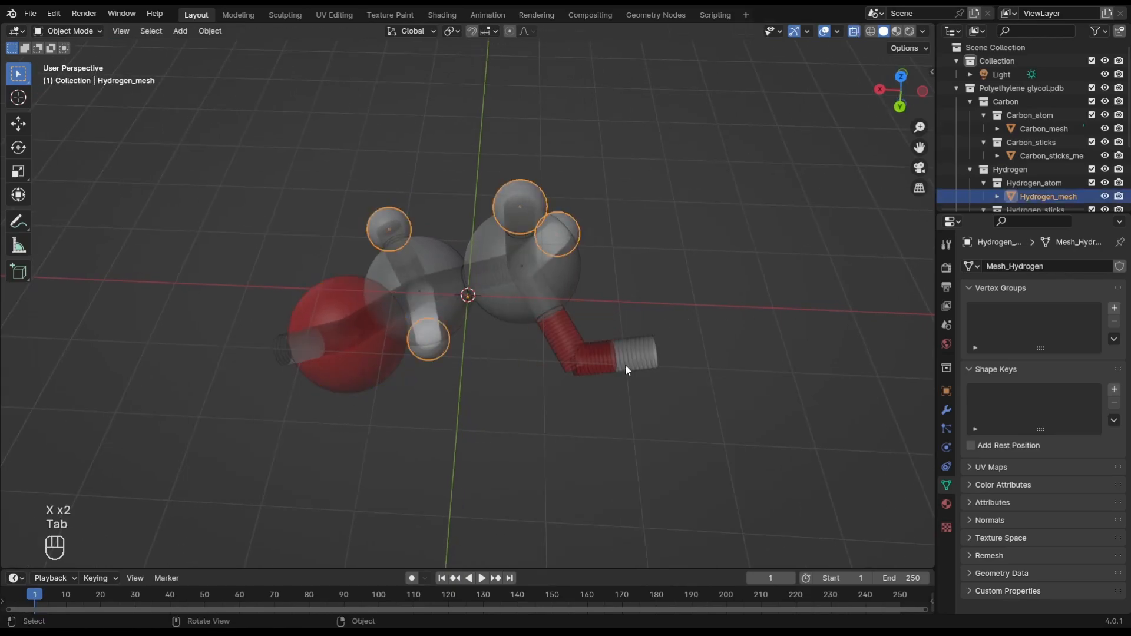
pyautogui.press('Tab')
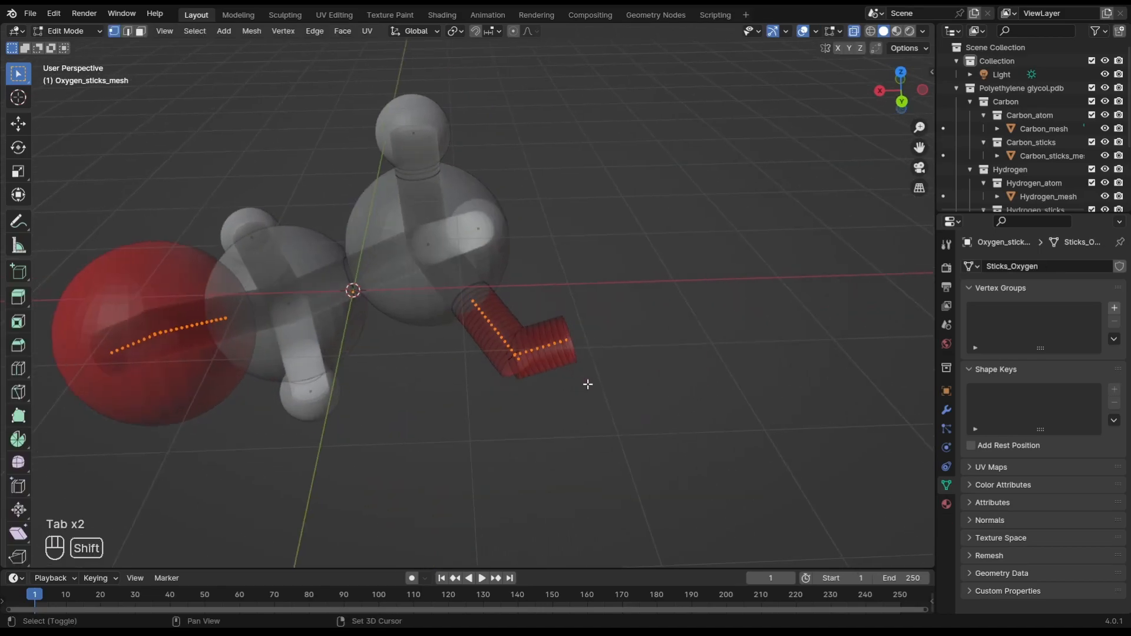
pyautogui.press('Tab')
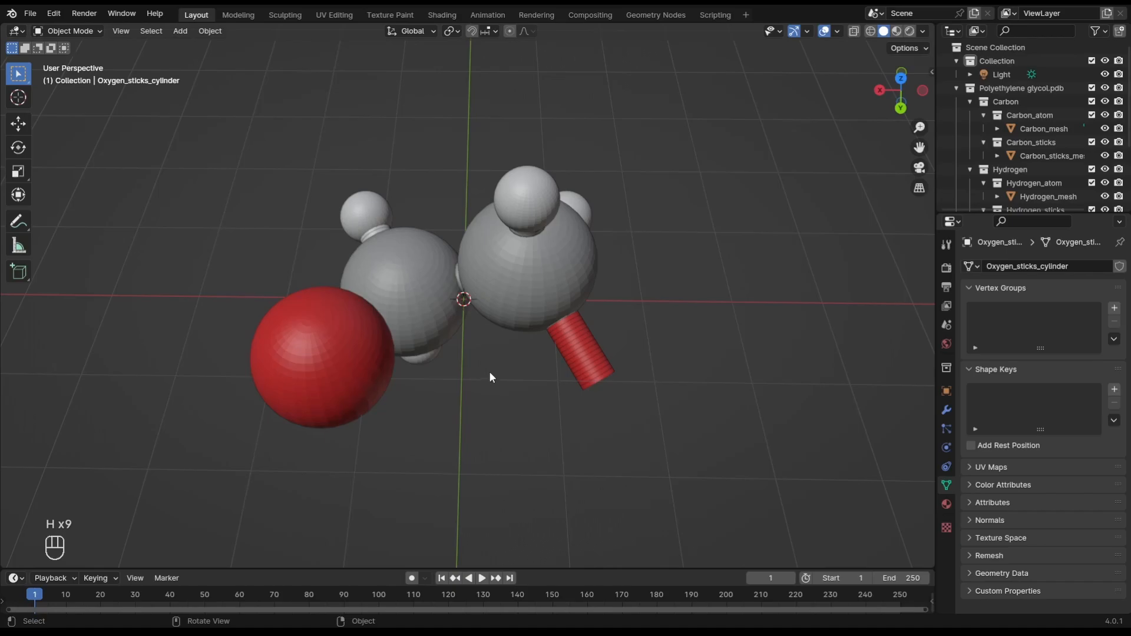
# Make all atom and bond instances real and join them into Carbon_ball.002.
pyautogui.press('a')
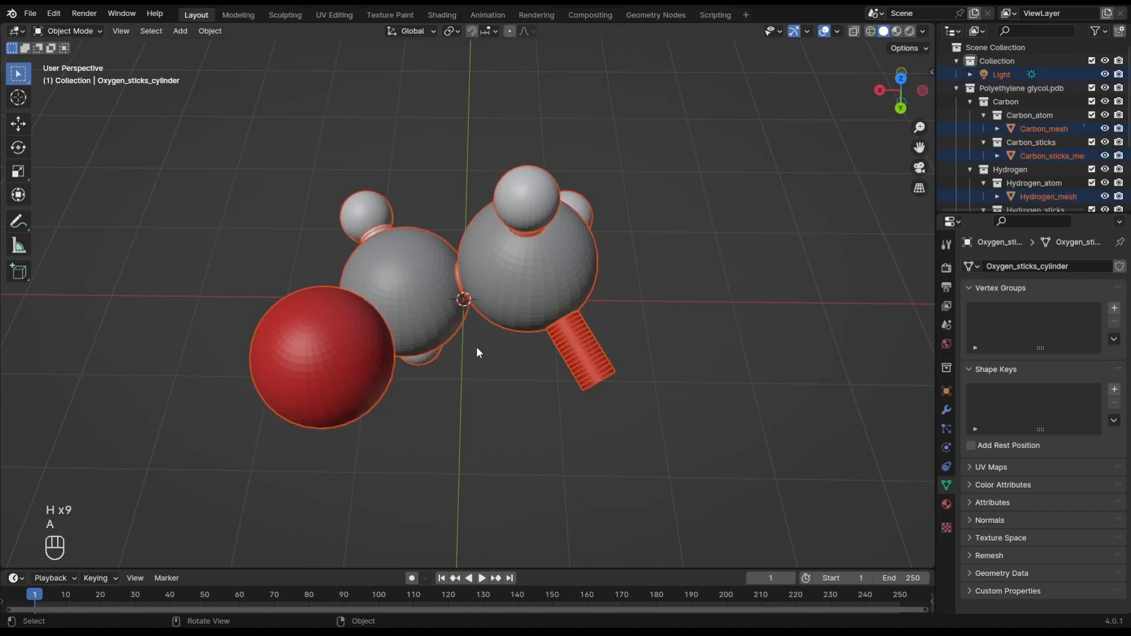
pyautogui.press('f3')
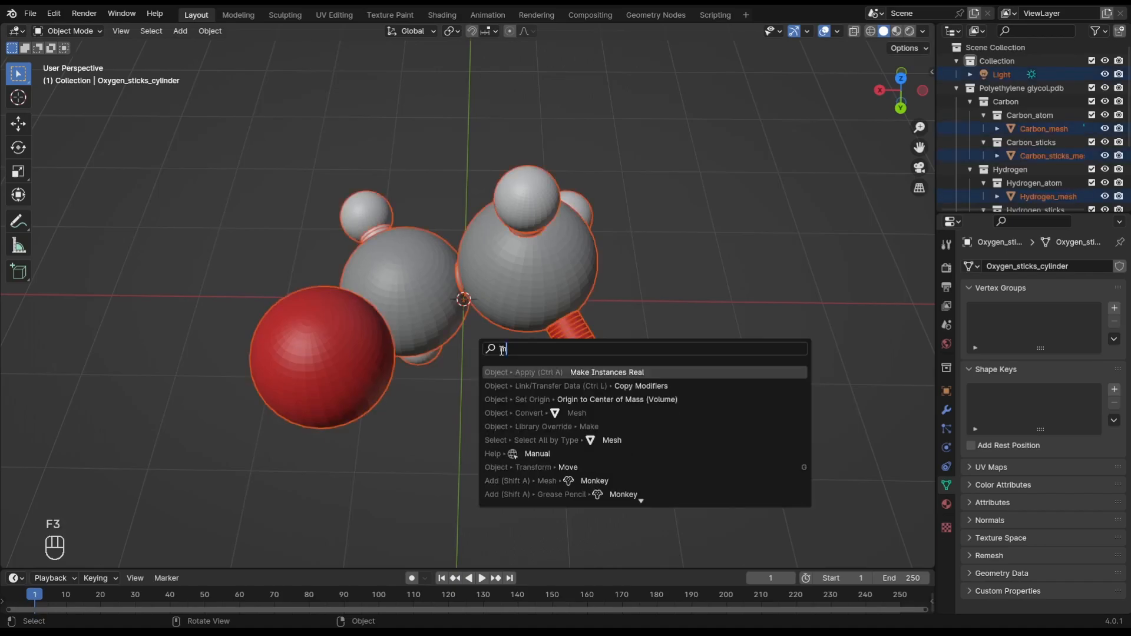
pyautogui.write('ake inst')
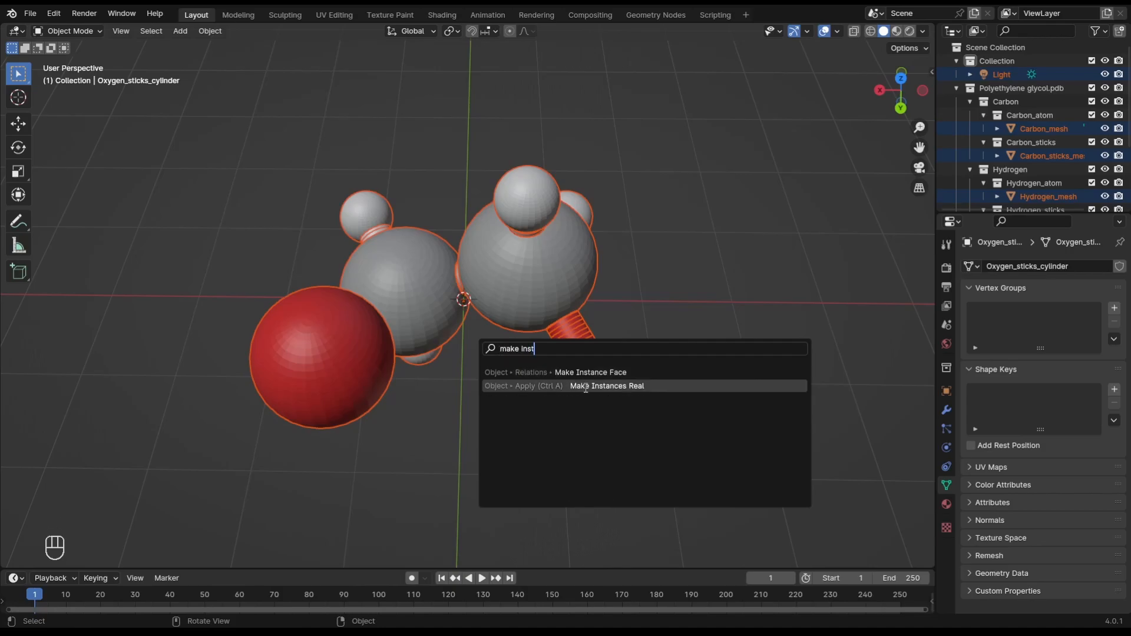
pyautogui.click(607, 386)
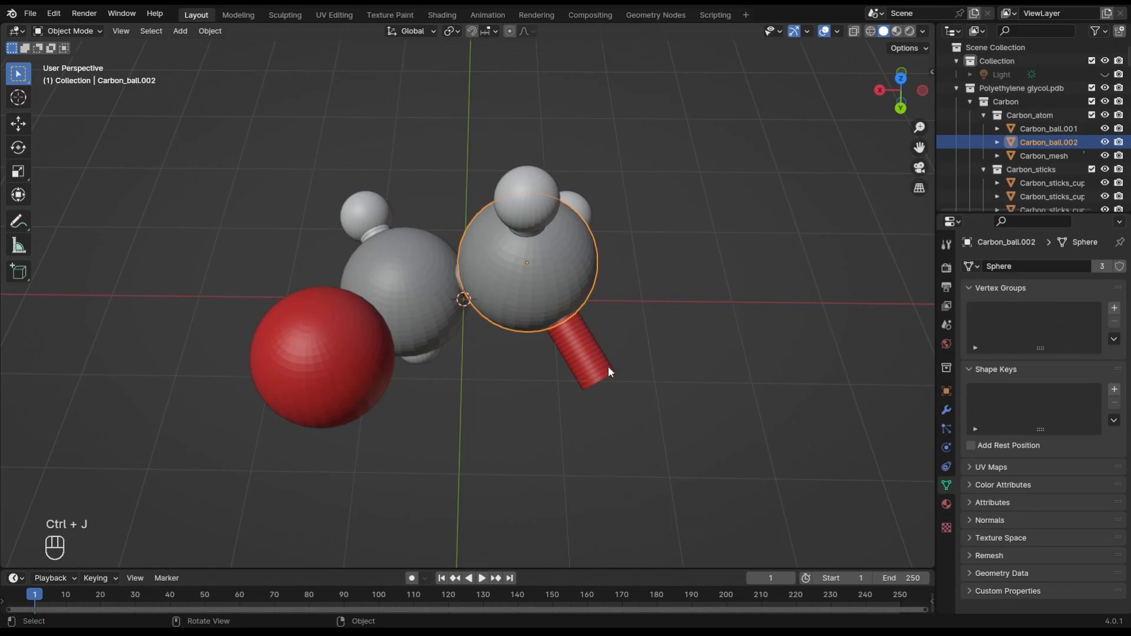
pyautogui.press('a')
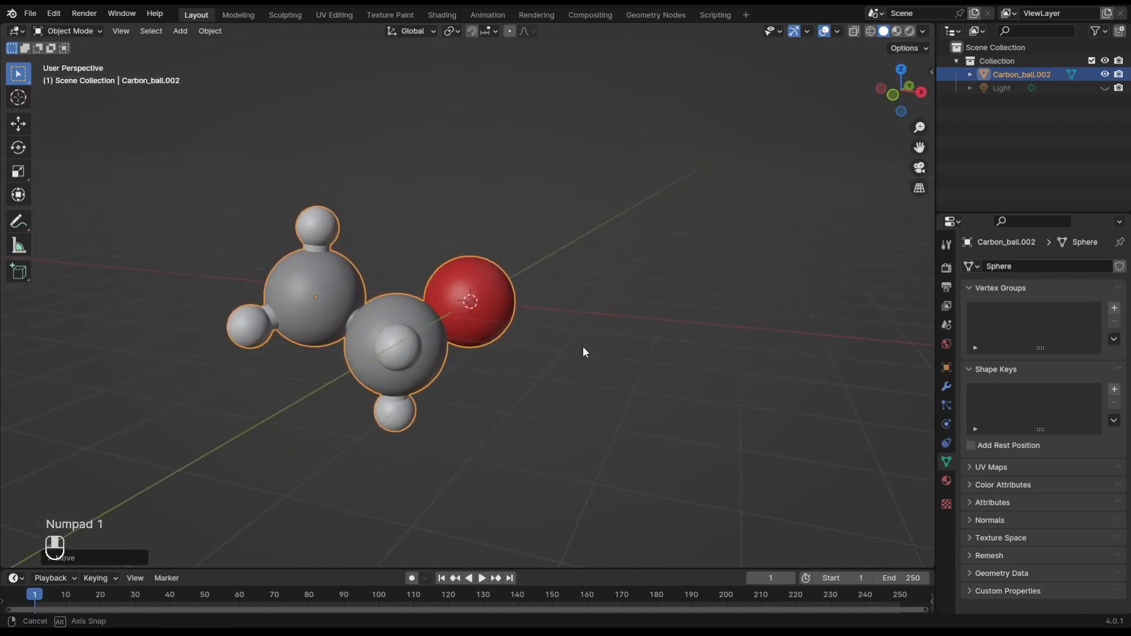
# Set the monomer's origin to its geometry and array it into a second copy.
pyautogui.write('origin to')
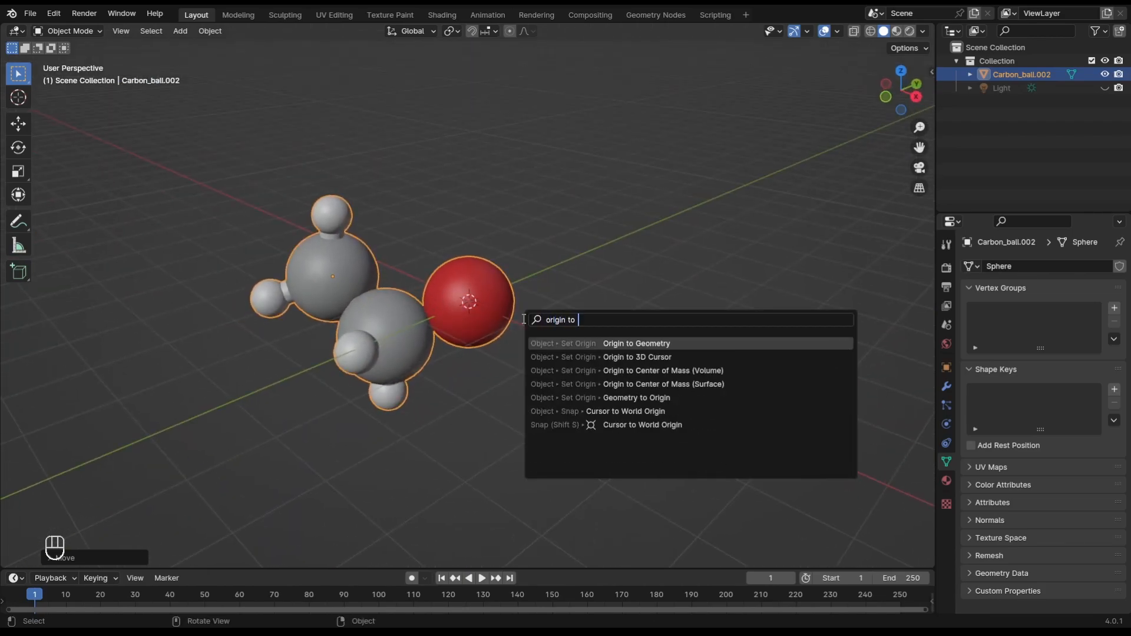
pyautogui.click(637, 344)
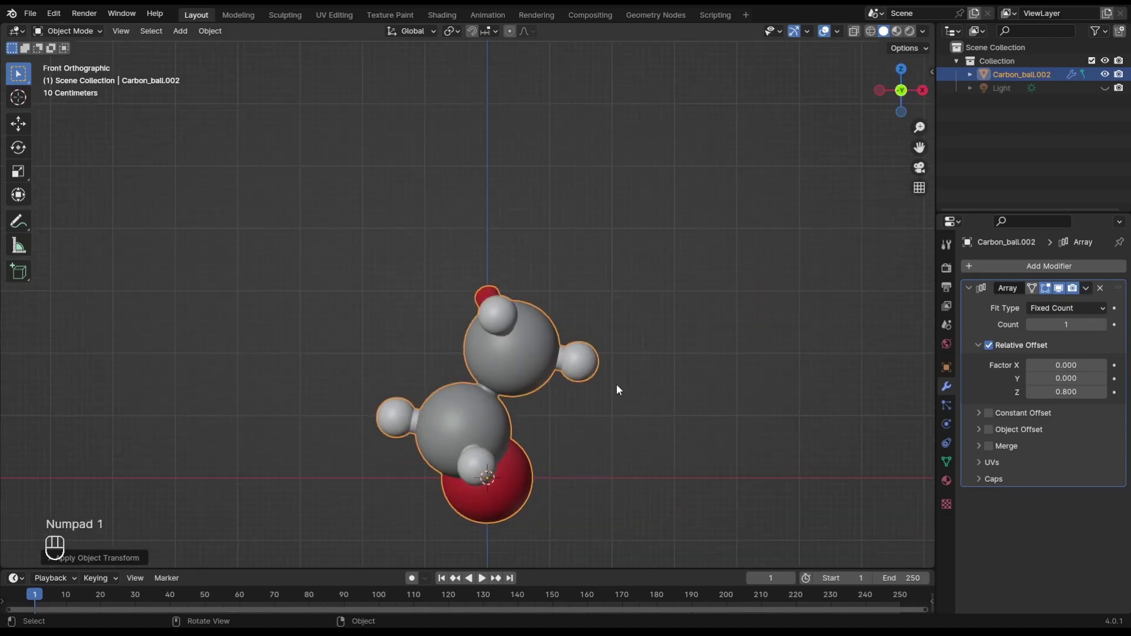
pyautogui.press('r')
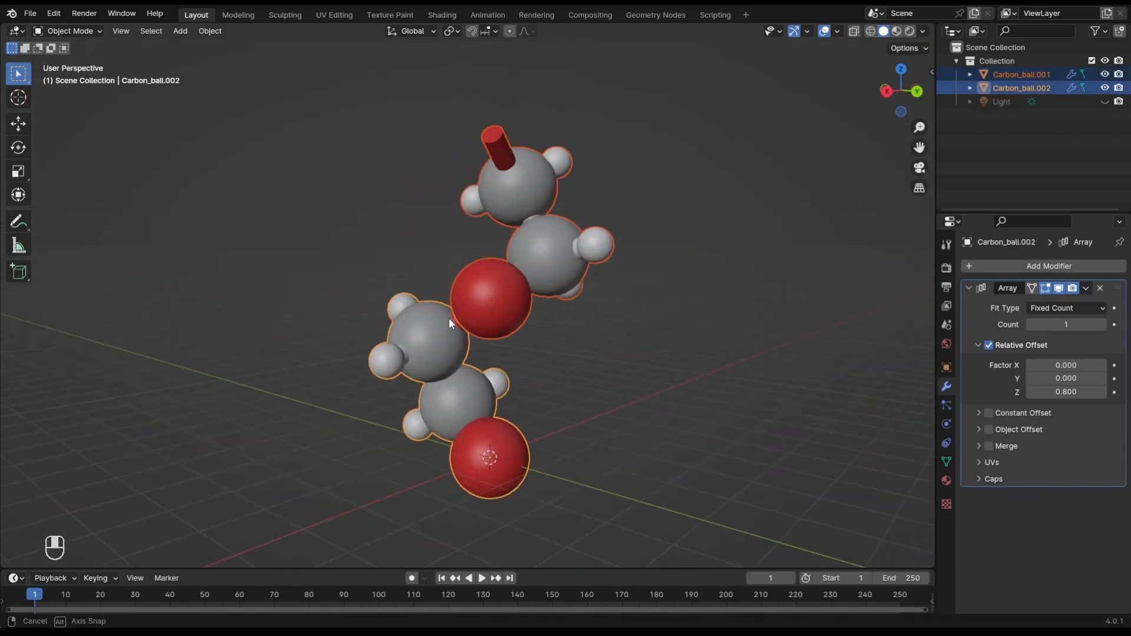
# Add and shape a Bezier curve path, then give it a Geometry Nodes setup.
pyautogui.click(1066, 324)
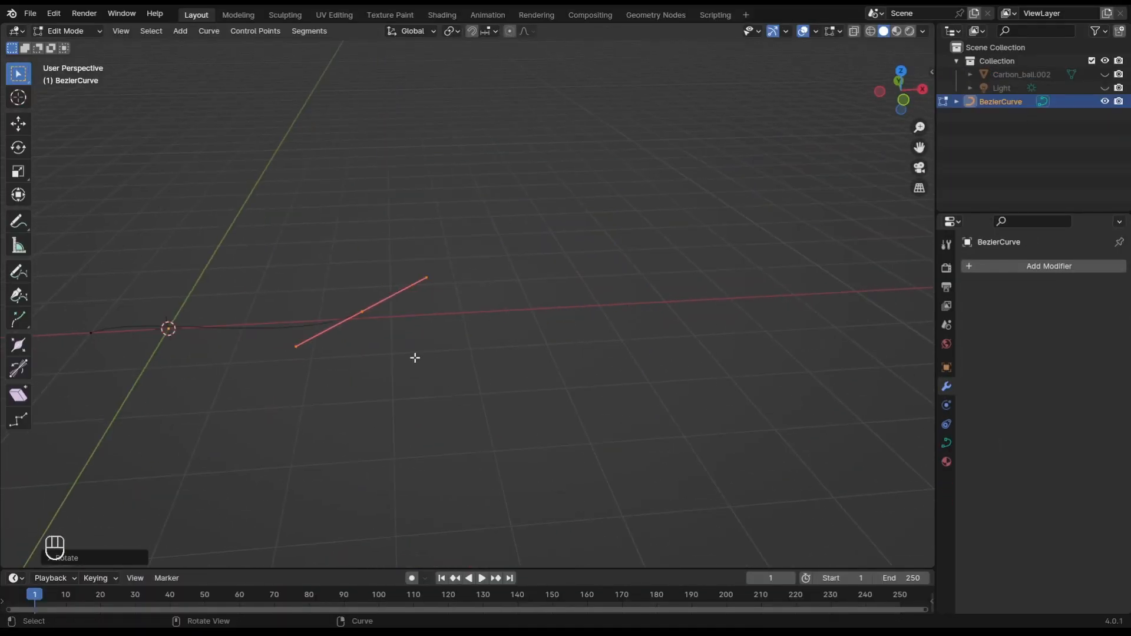
pyautogui.press('Tab')
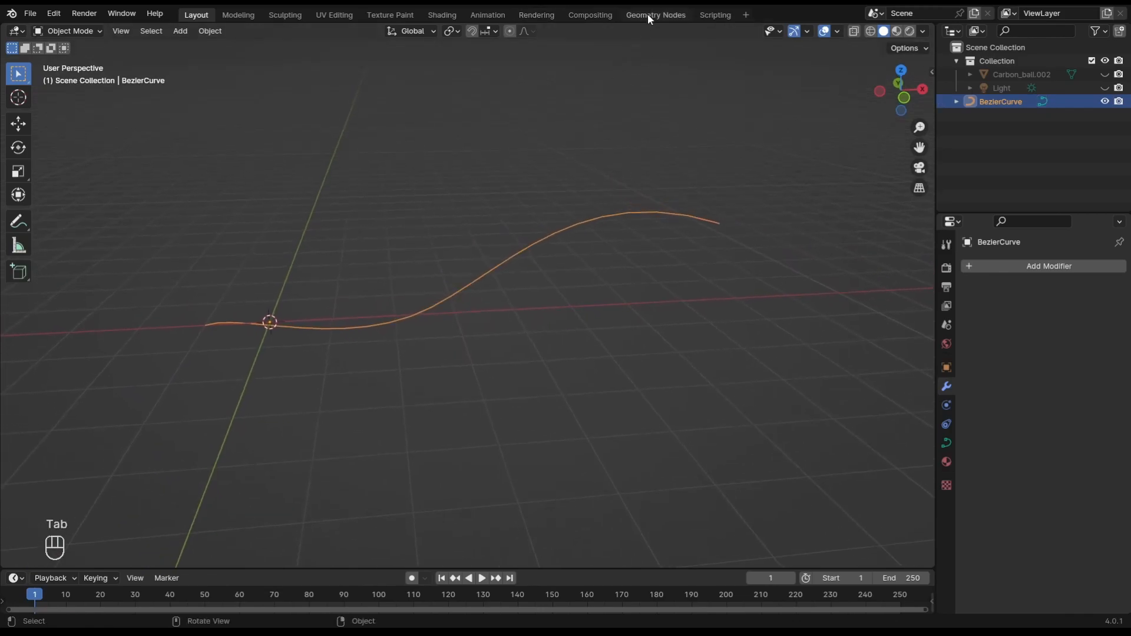
pyautogui.click(655, 14)
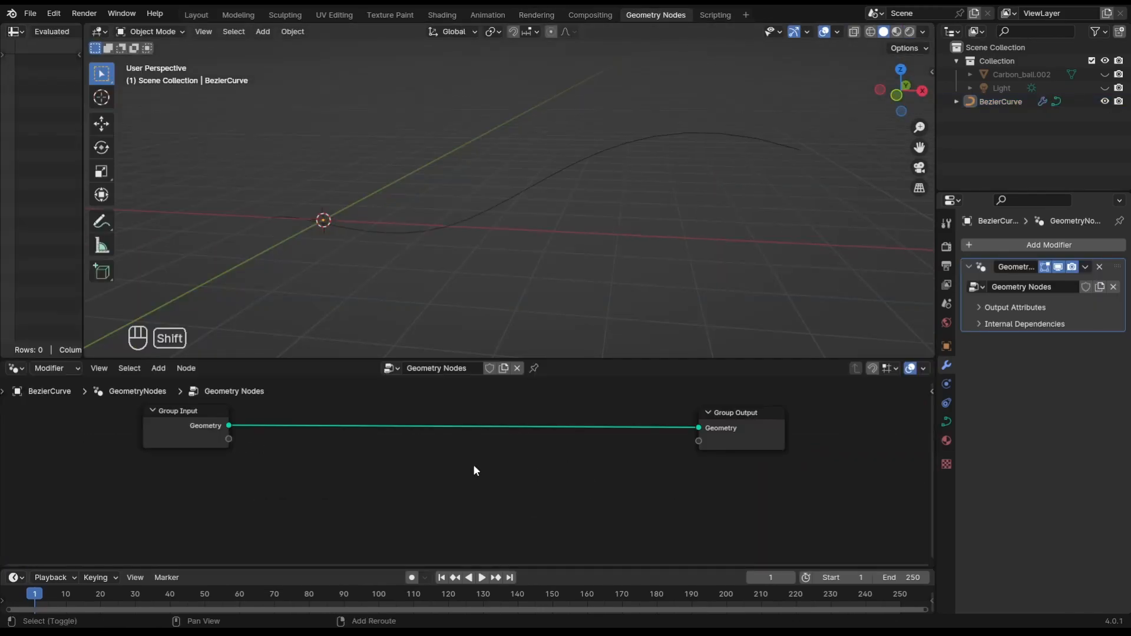
# Add Curve to Points and Instance on Points nodes placing the monomer along the curve.
pyautogui.write('points on')
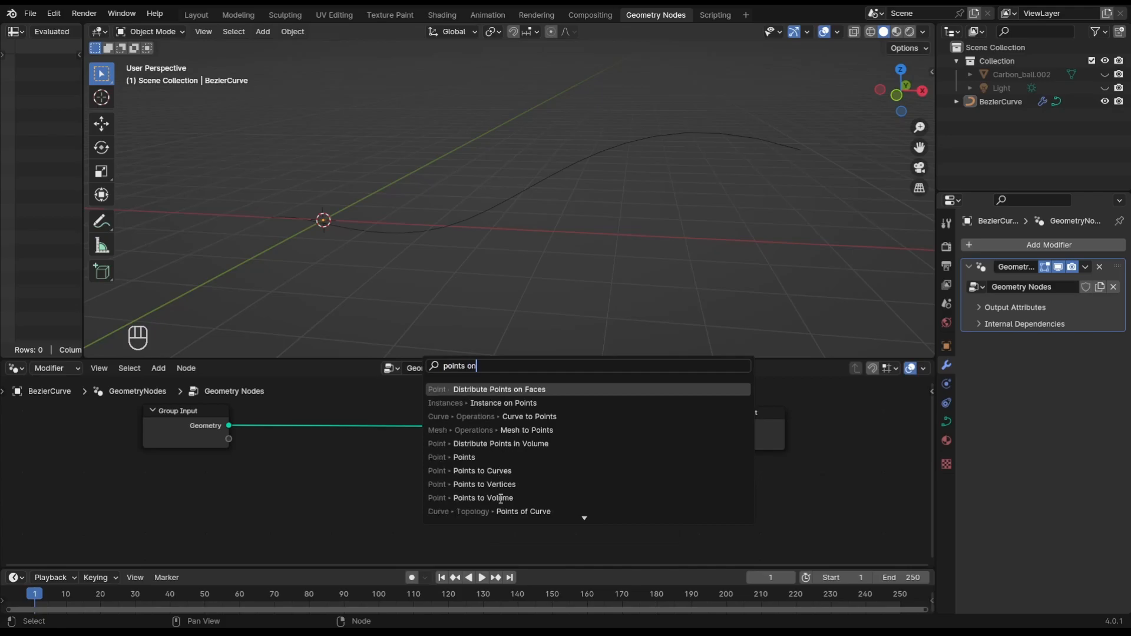
pyautogui.click(529, 417)
pyautogui.write('ins')
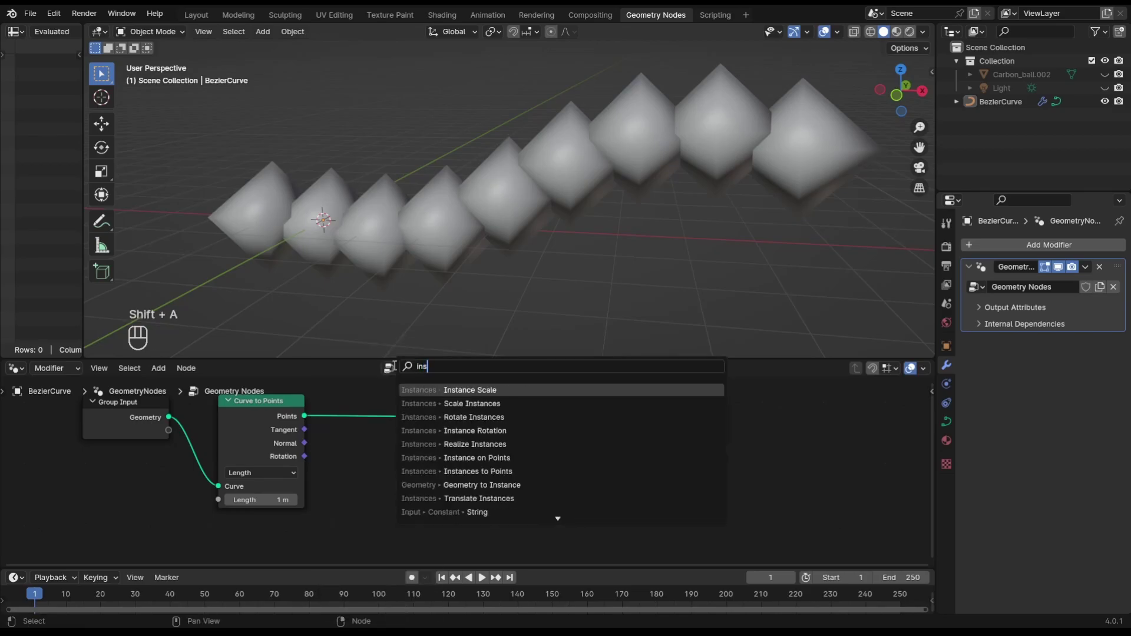
pyautogui.click(470, 457)
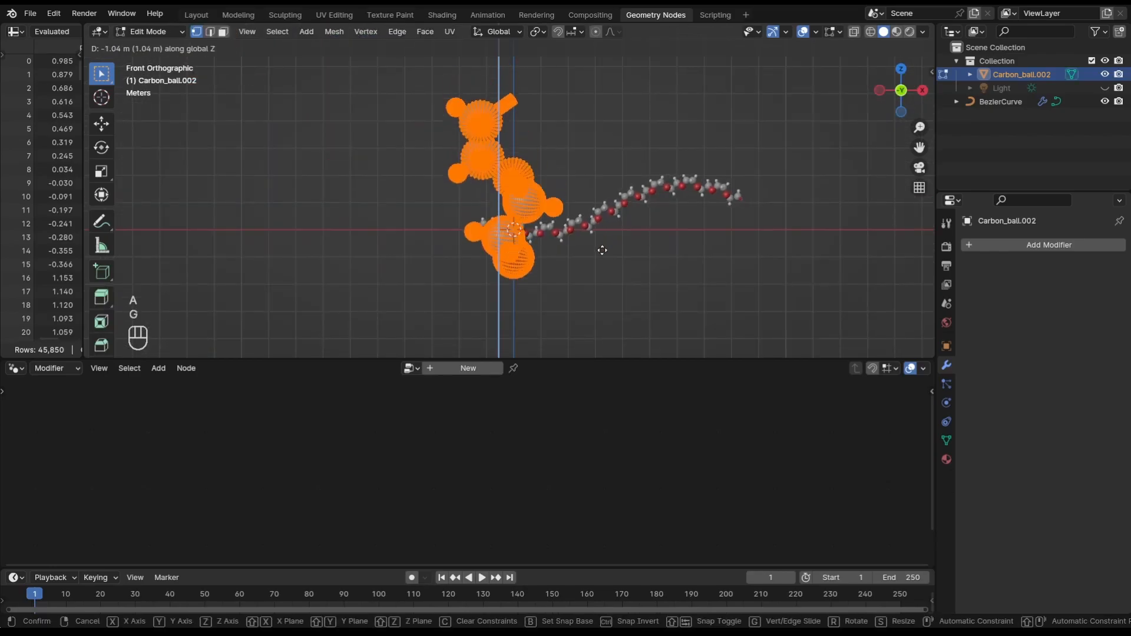
# Move the monomer geometry about -1.04 m along Z so copies connect.
pyautogui.press('Tab')
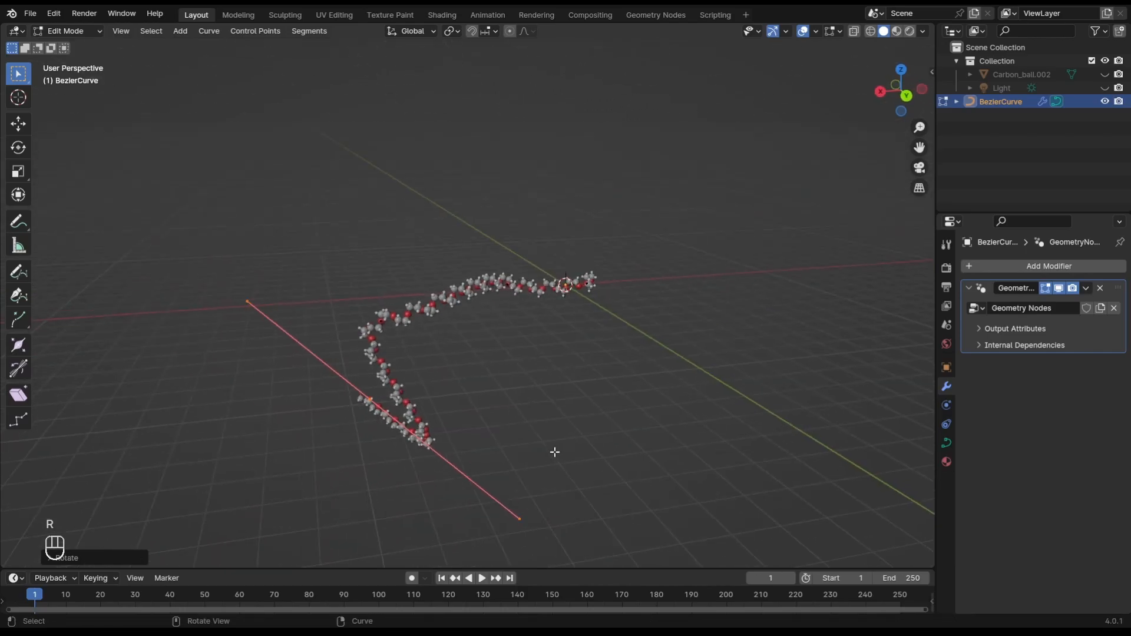
# Rotate and scale the Bezier handles into a large loop, then select the monomer object.
pyautogui.press('s')
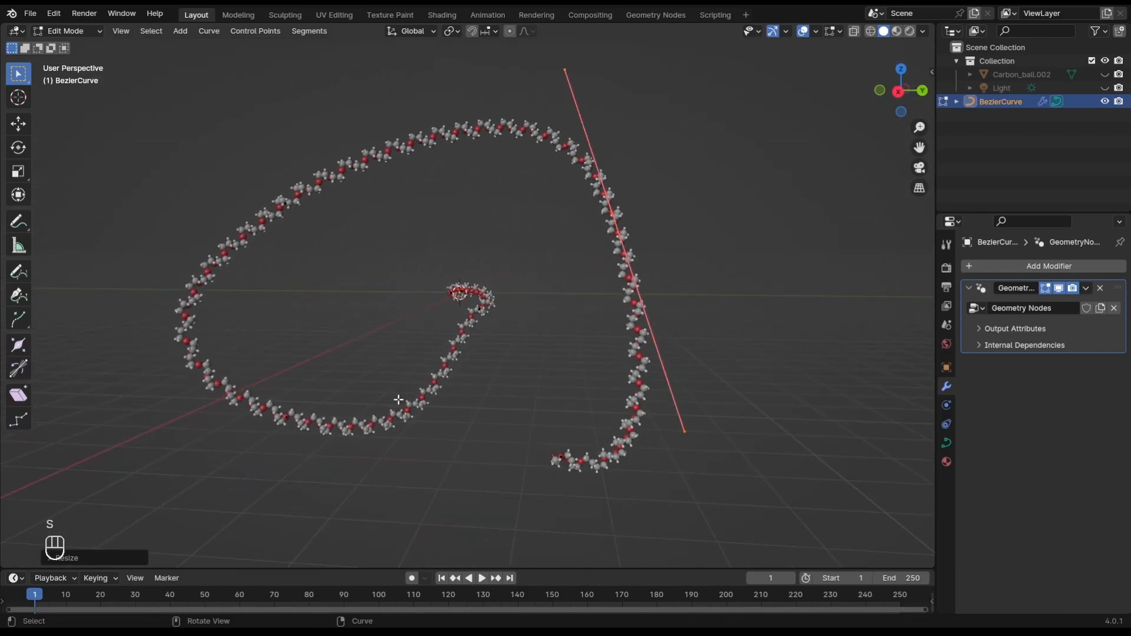
pyautogui.click(1020, 75)
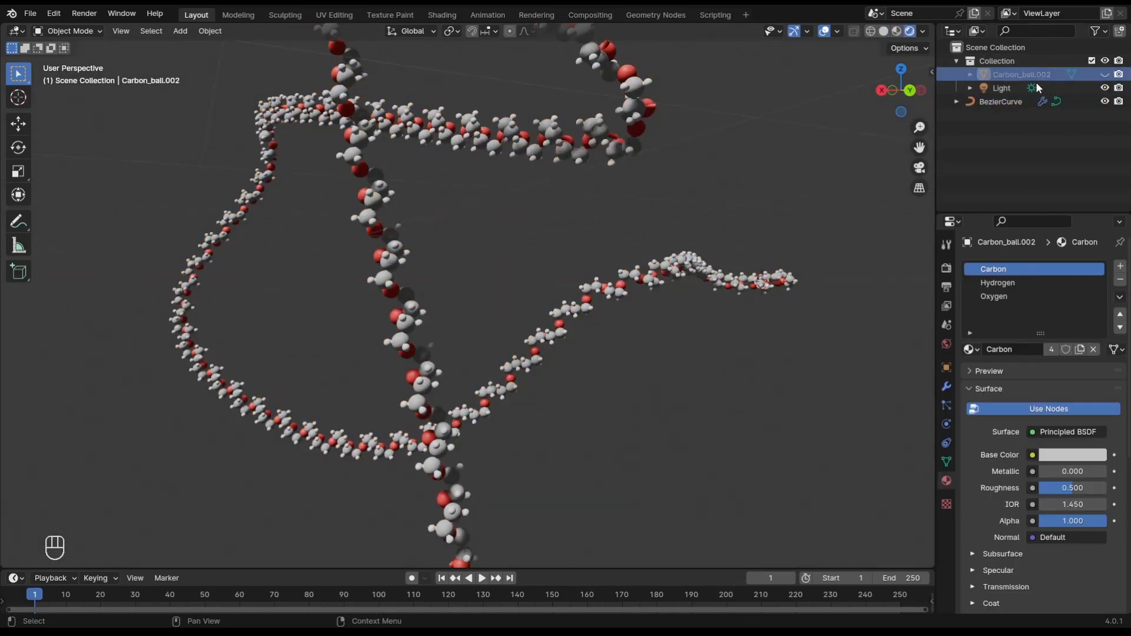